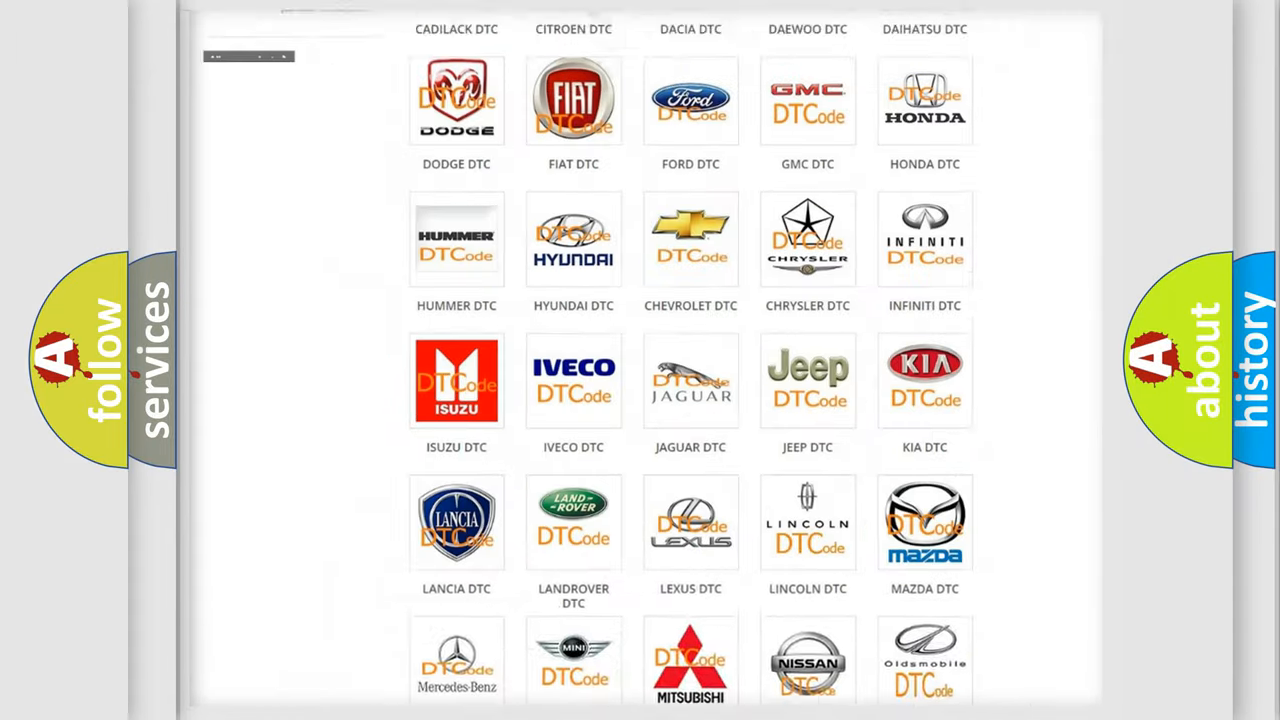
pyautogui.scroll(3)
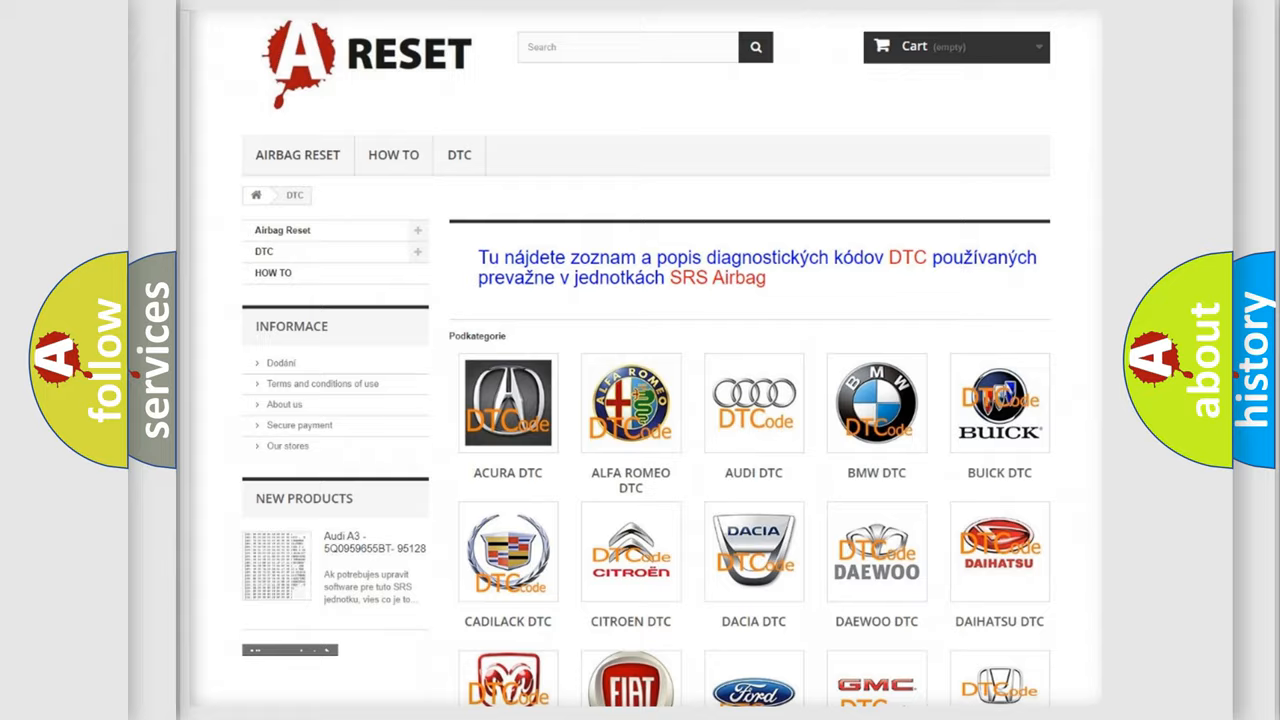
pyautogui.scroll(-3)
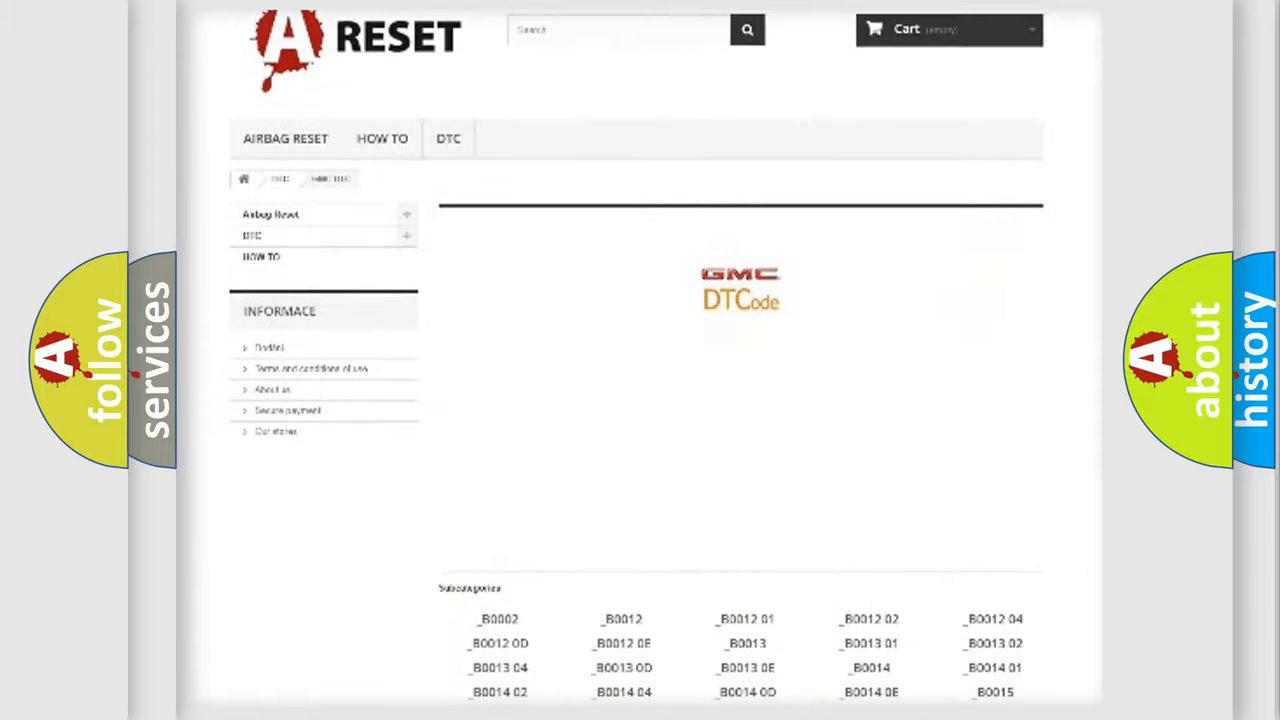
pyautogui.scroll(-3)
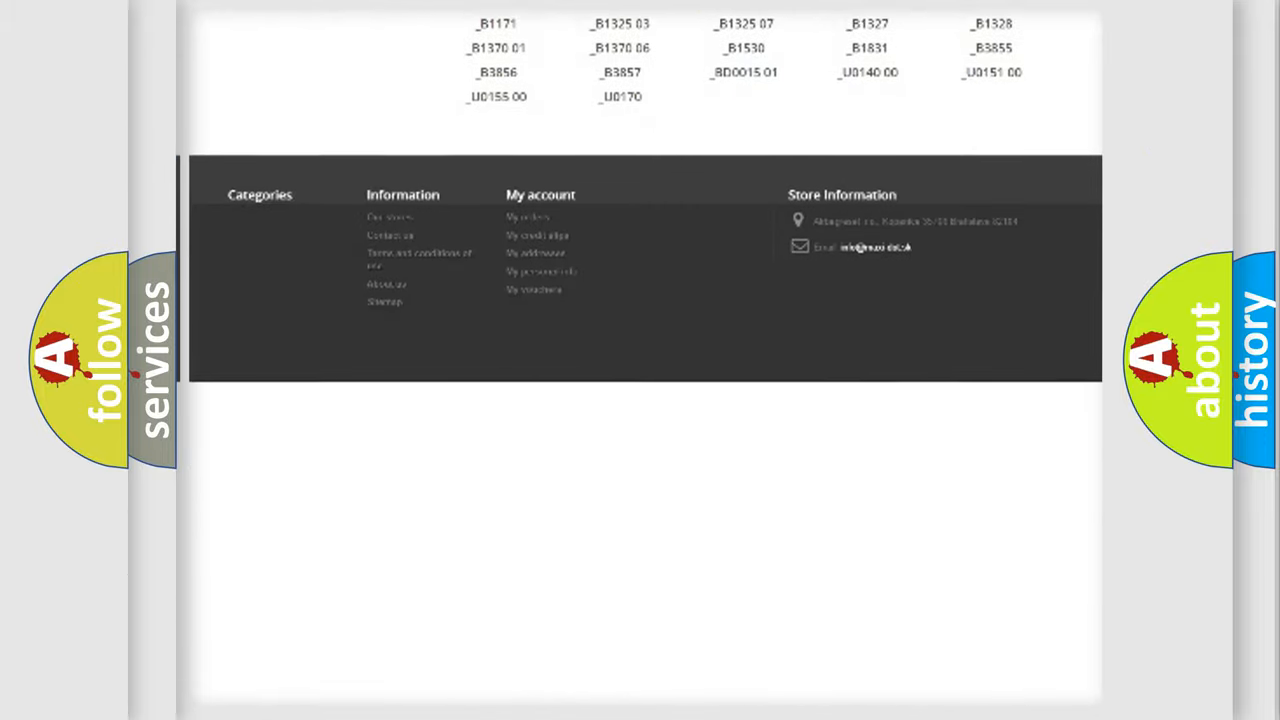
pyautogui.scroll(3)
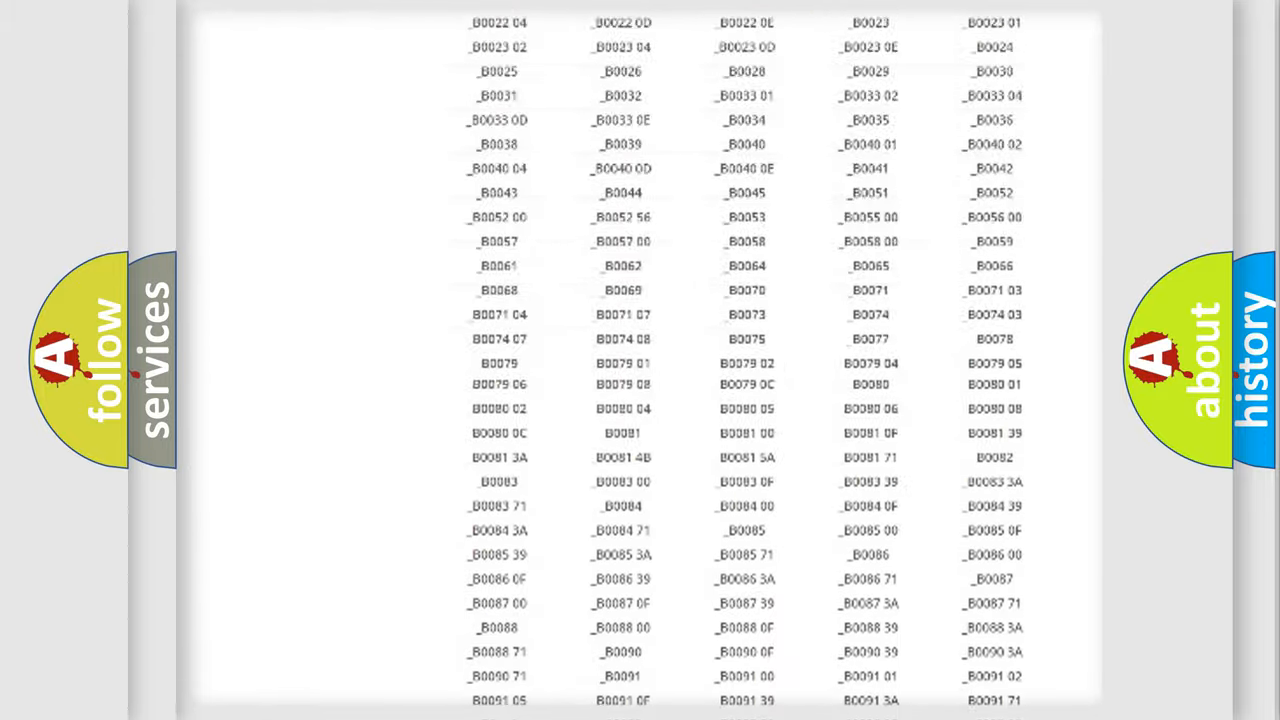
pyautogui.scroll(3)
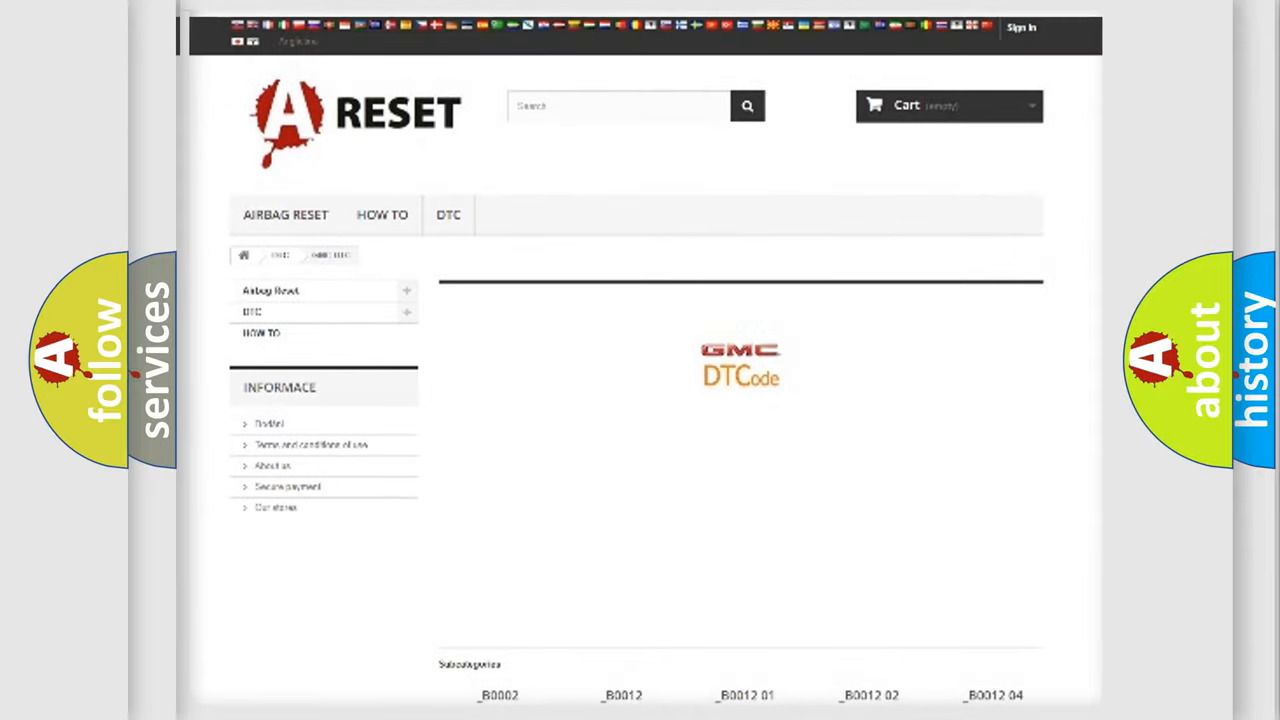